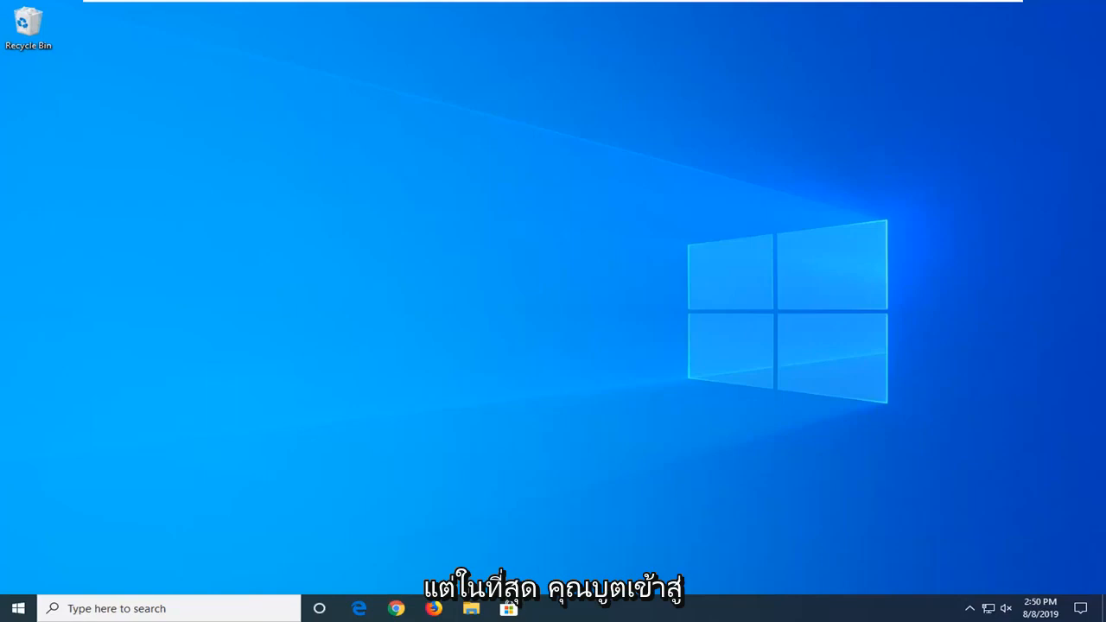
mouse_move(472, 241)
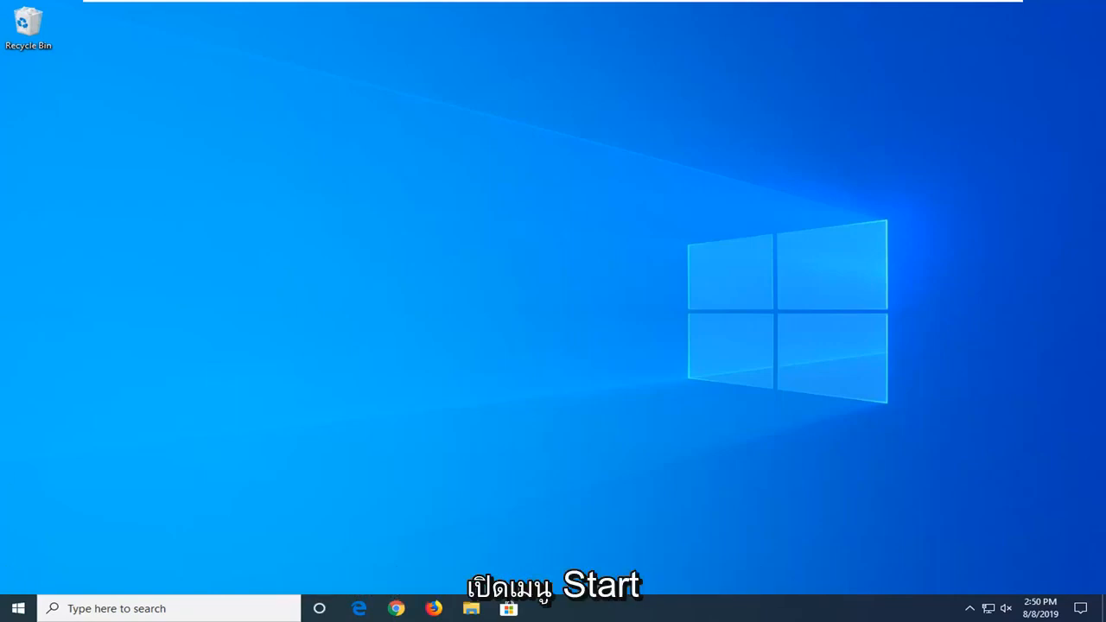
Search Start for 'cmd' and launch Command Prompt as administrator, approving the UAC prompt.
click(17, 608)
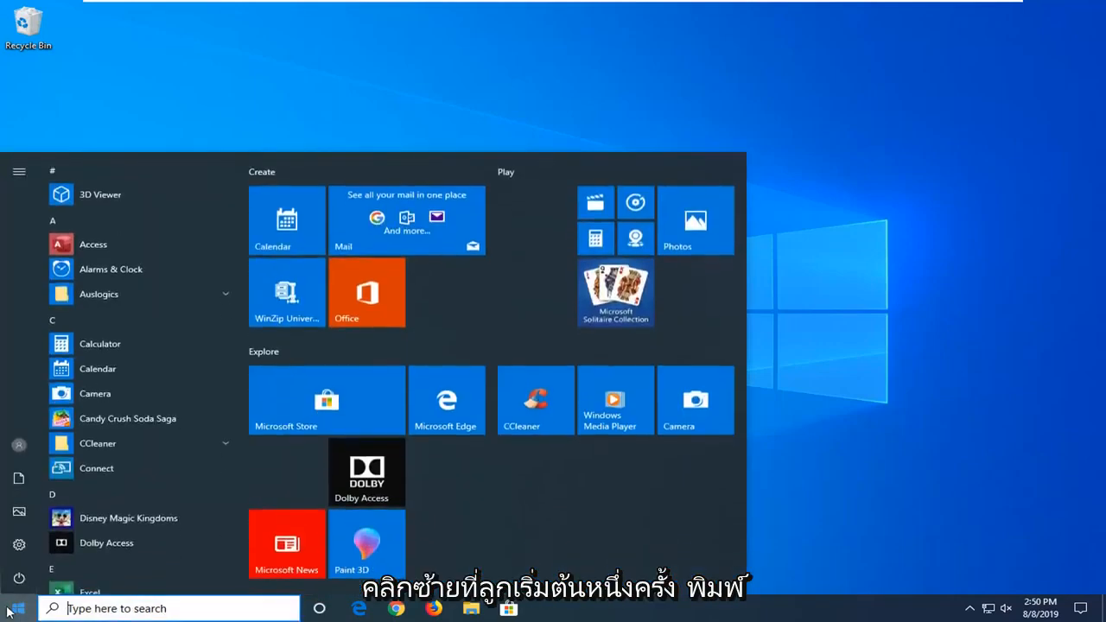
text(cmd)
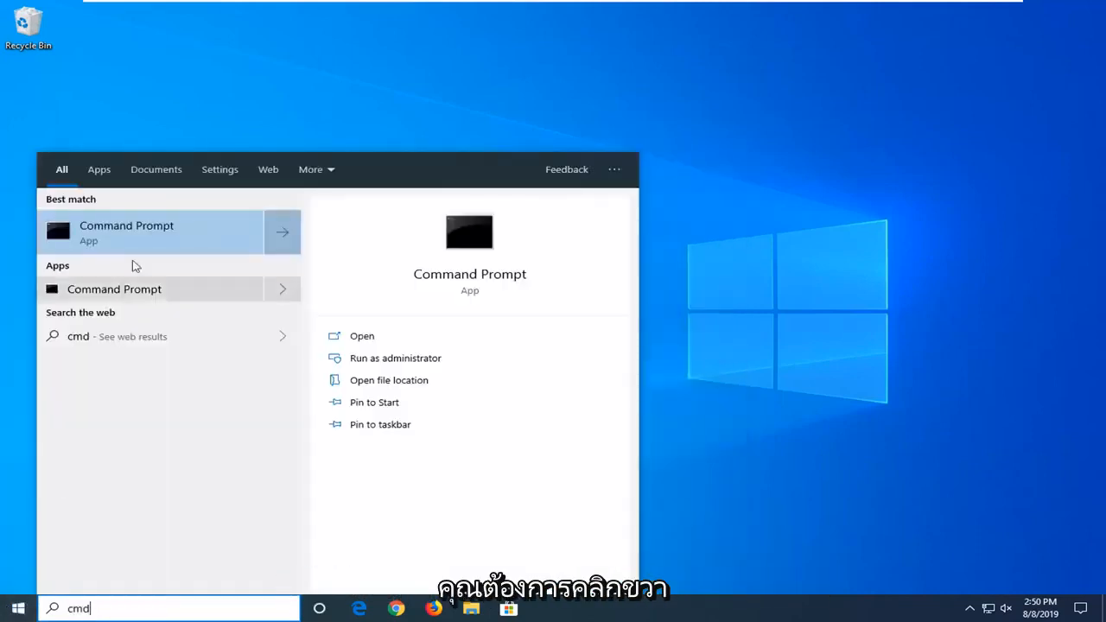
right_click(155, 231)
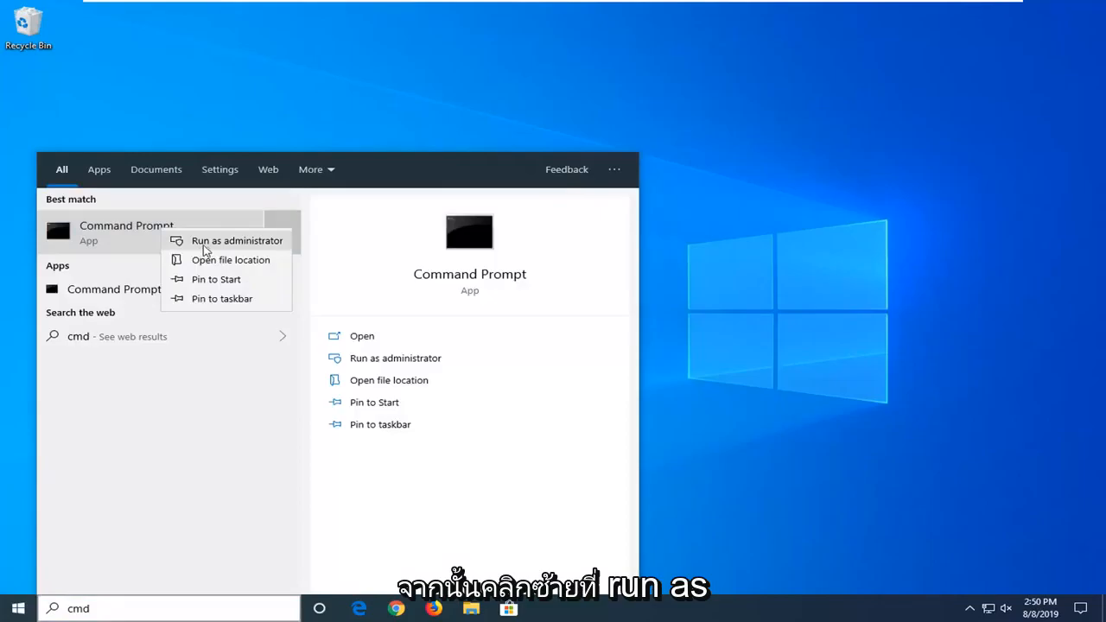
click(237, 240)
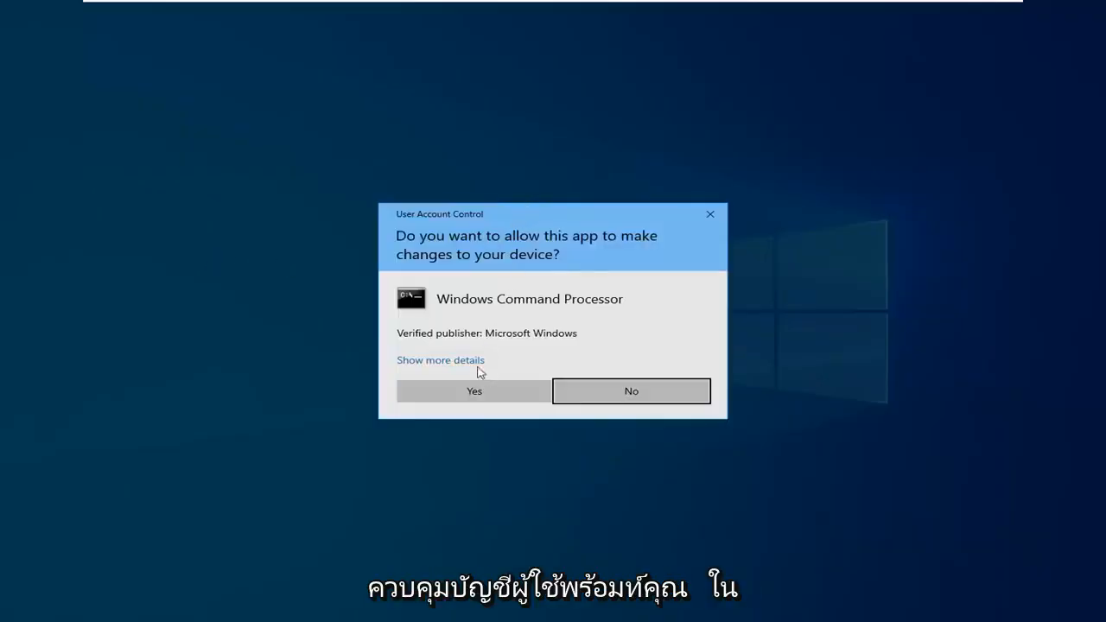
click(473, 390)
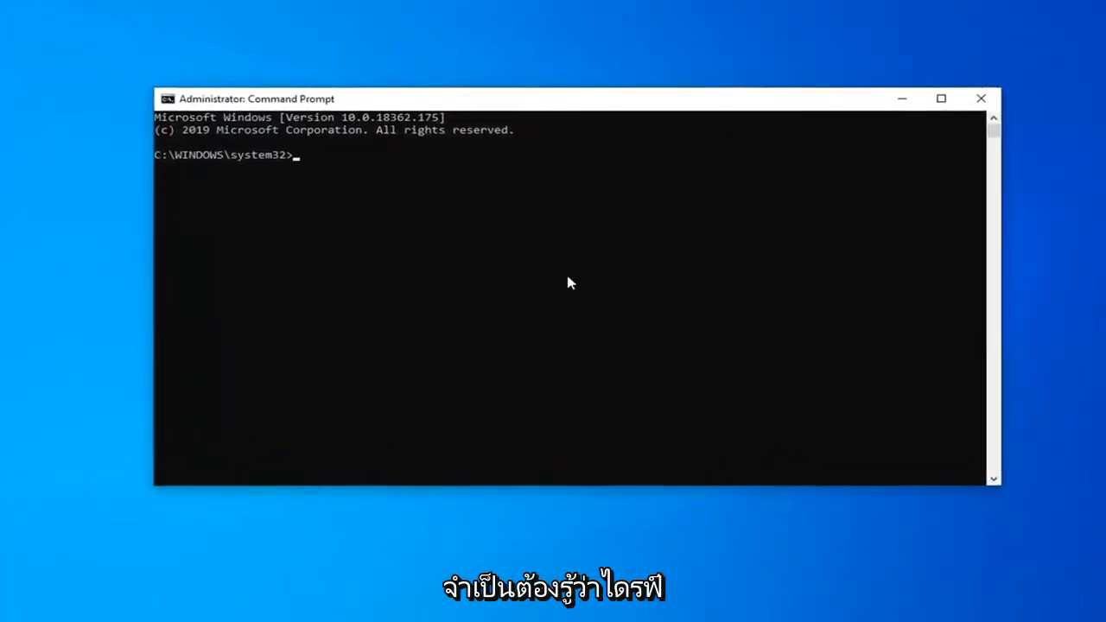
mouse_move(568, 292)
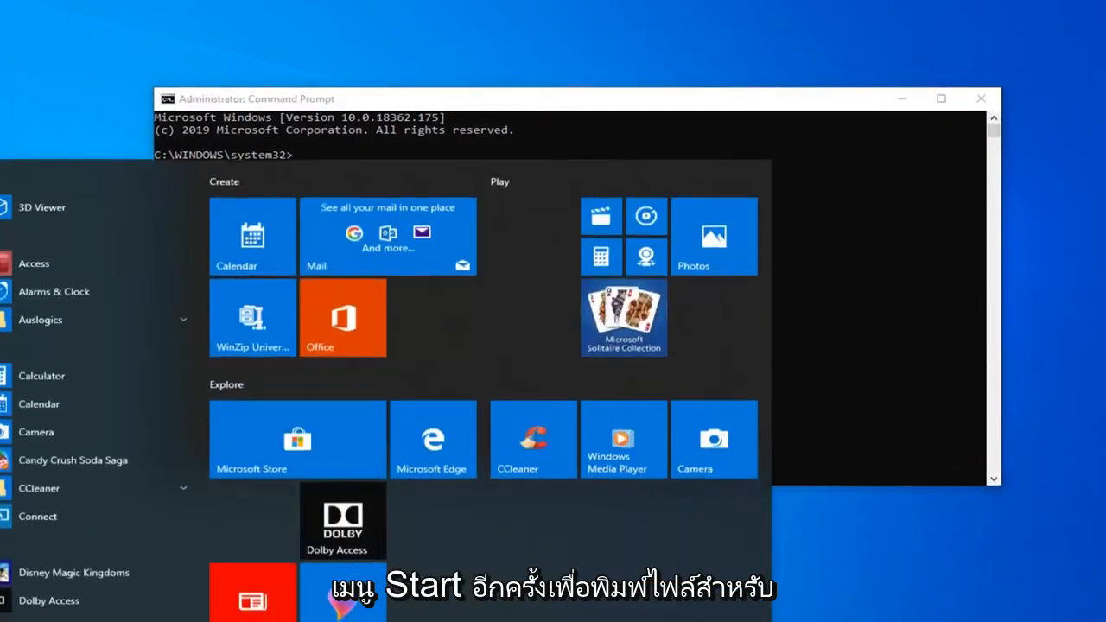
Search Start for 'file explor' and show This PC listing the C: and D: drives.
text(file explor)
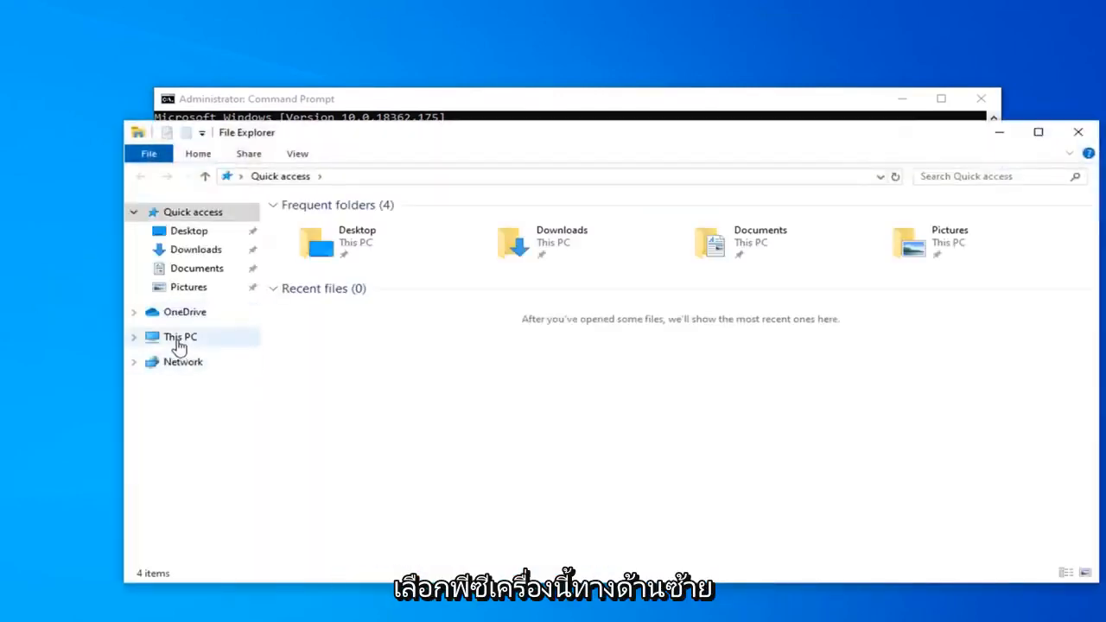
click(179, 336)
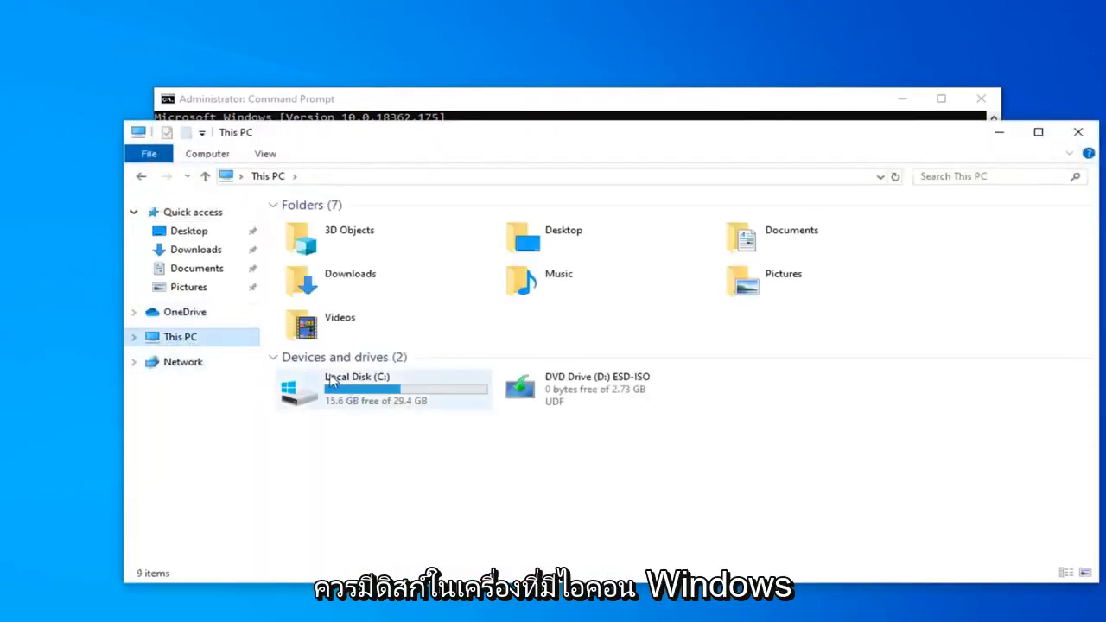
mouse_move(308, 393)
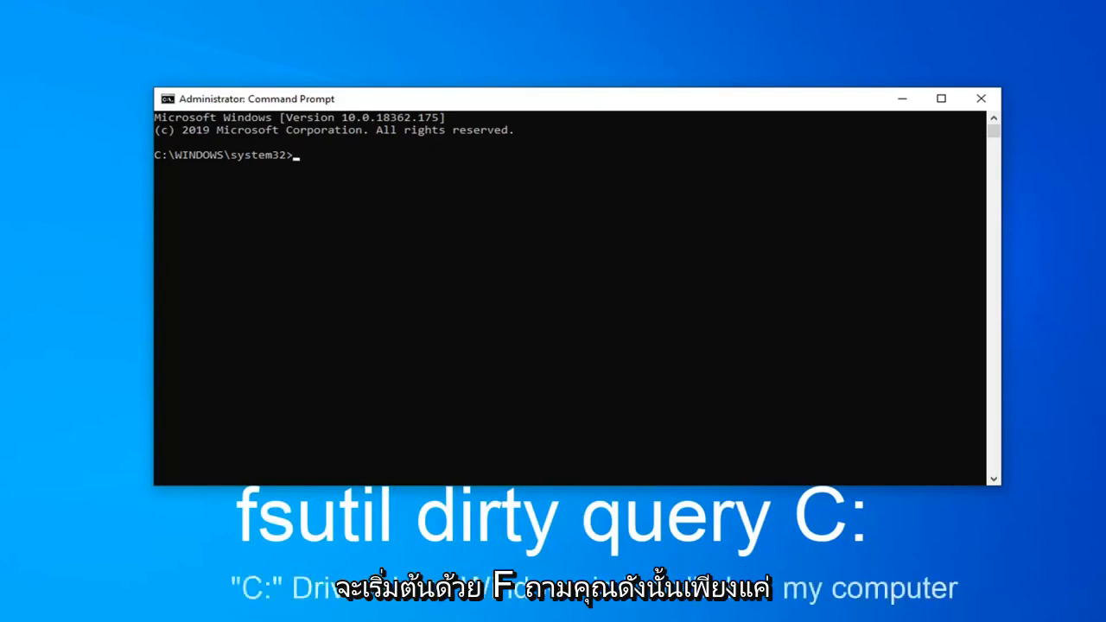
mouse_move(321, 183)
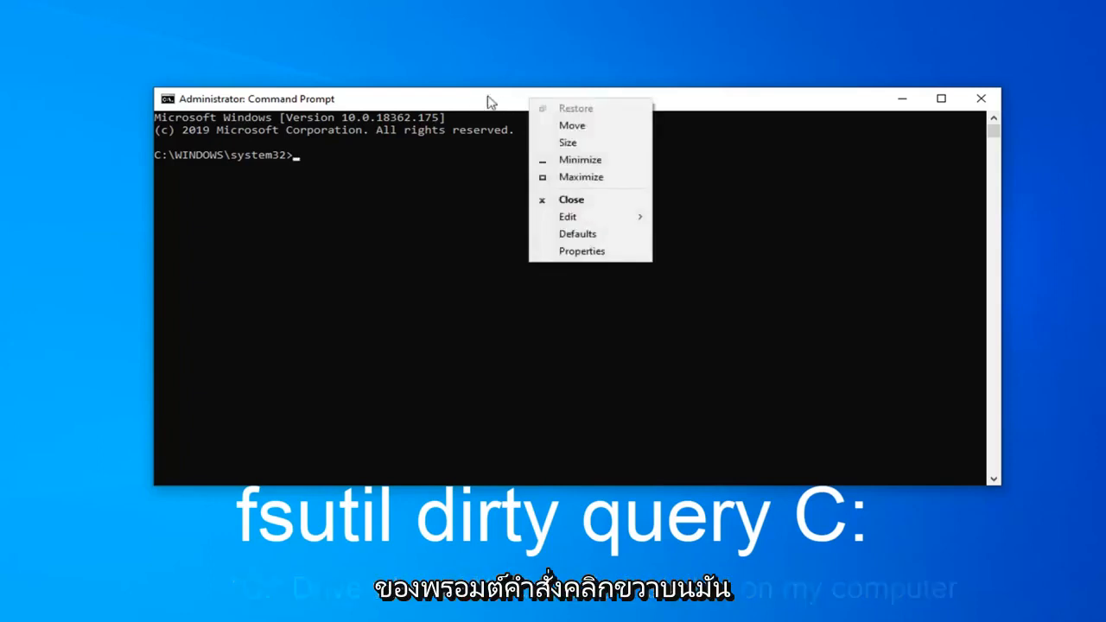
mouse_move(567, 217)
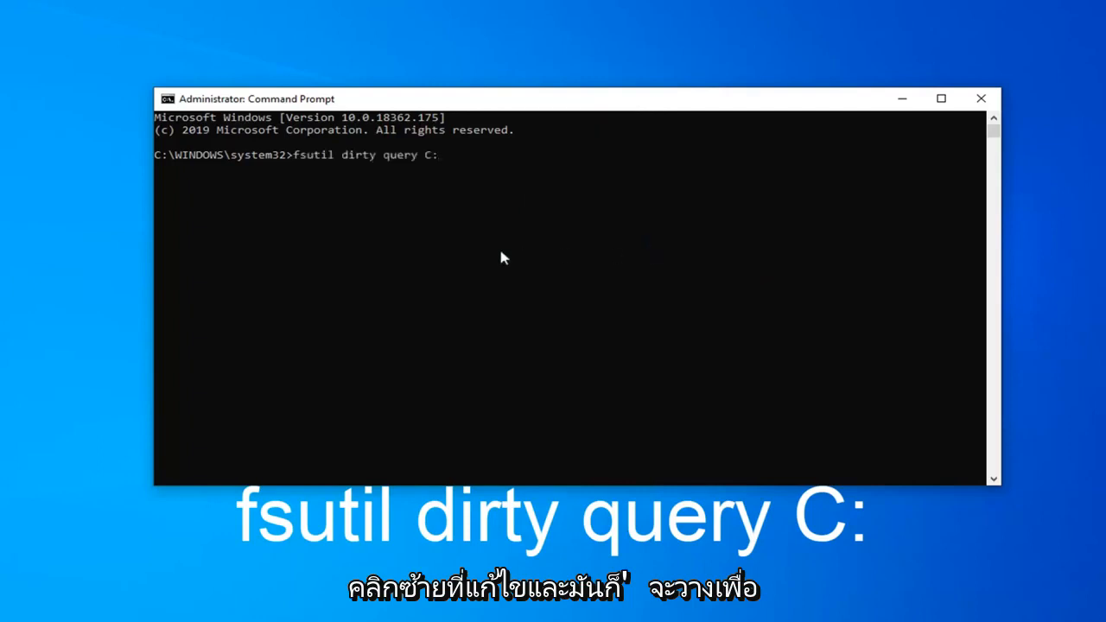
Run 'fsutil dirty query C:' to report whether drive C: is dirty.
key(Enter)
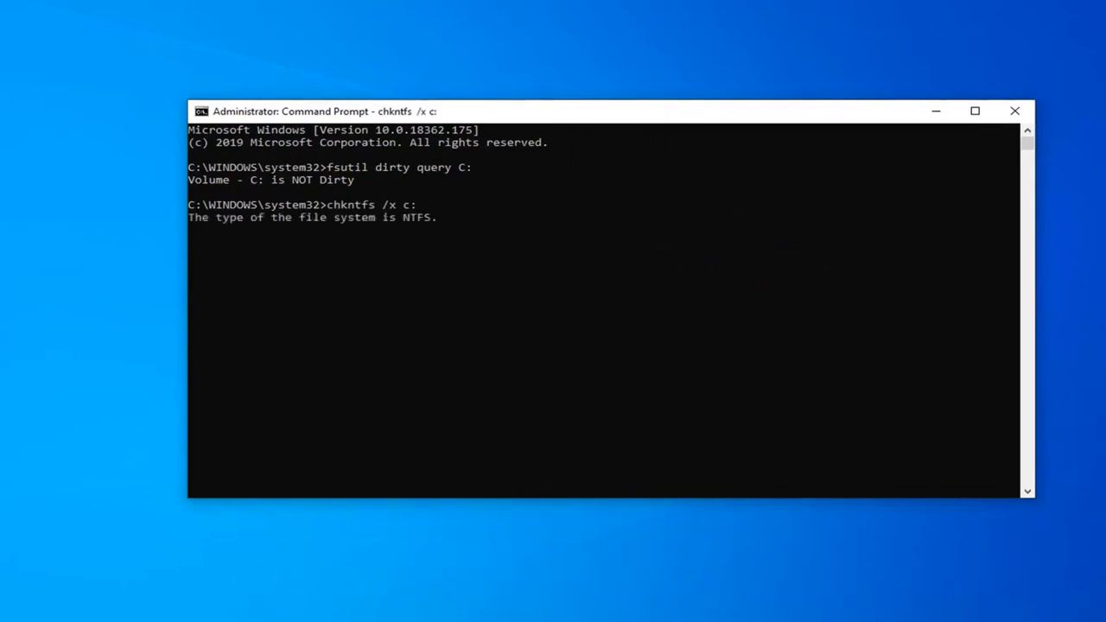
Run 'chkntfs /x c:' to exclude drive C: from the startup disk check.
key(enter)
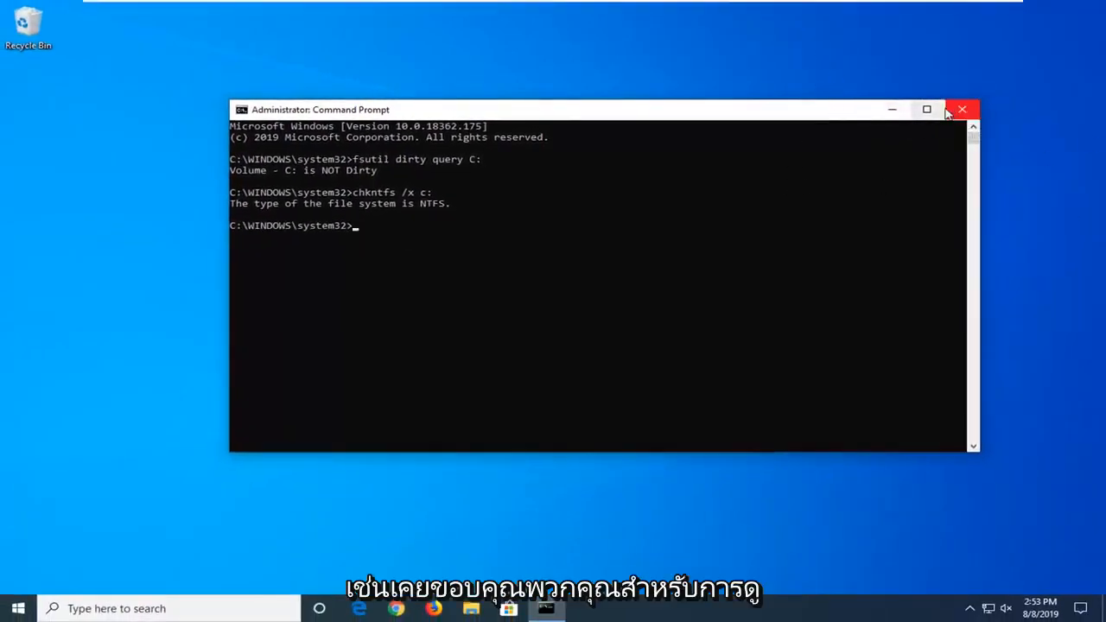
Close the administrator Command Prompt, leaving the empty desktop.
click(960, 109)
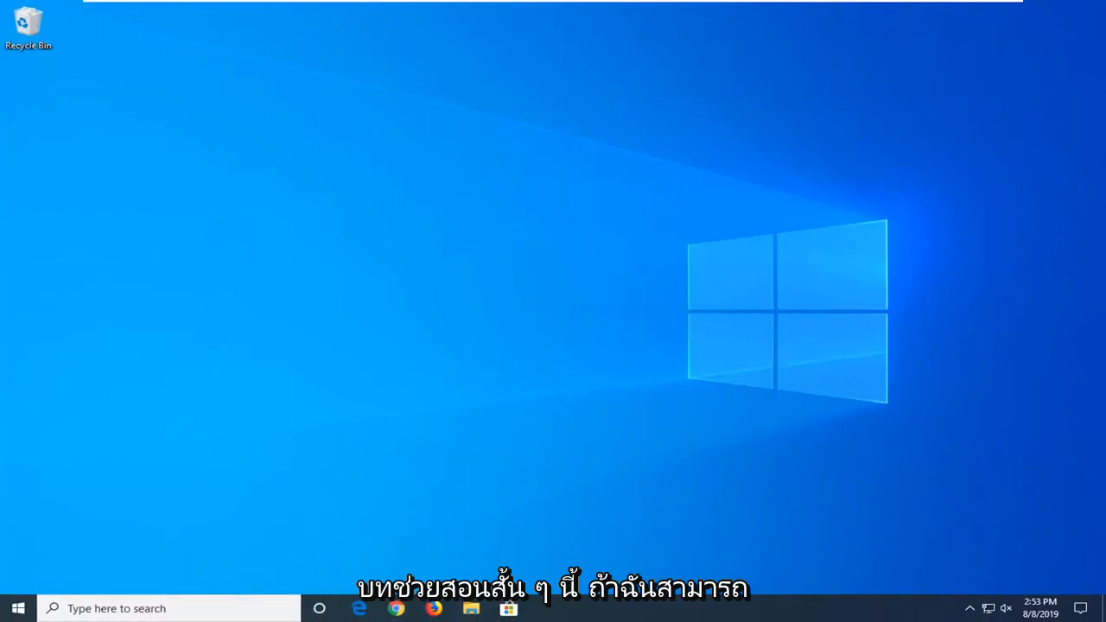